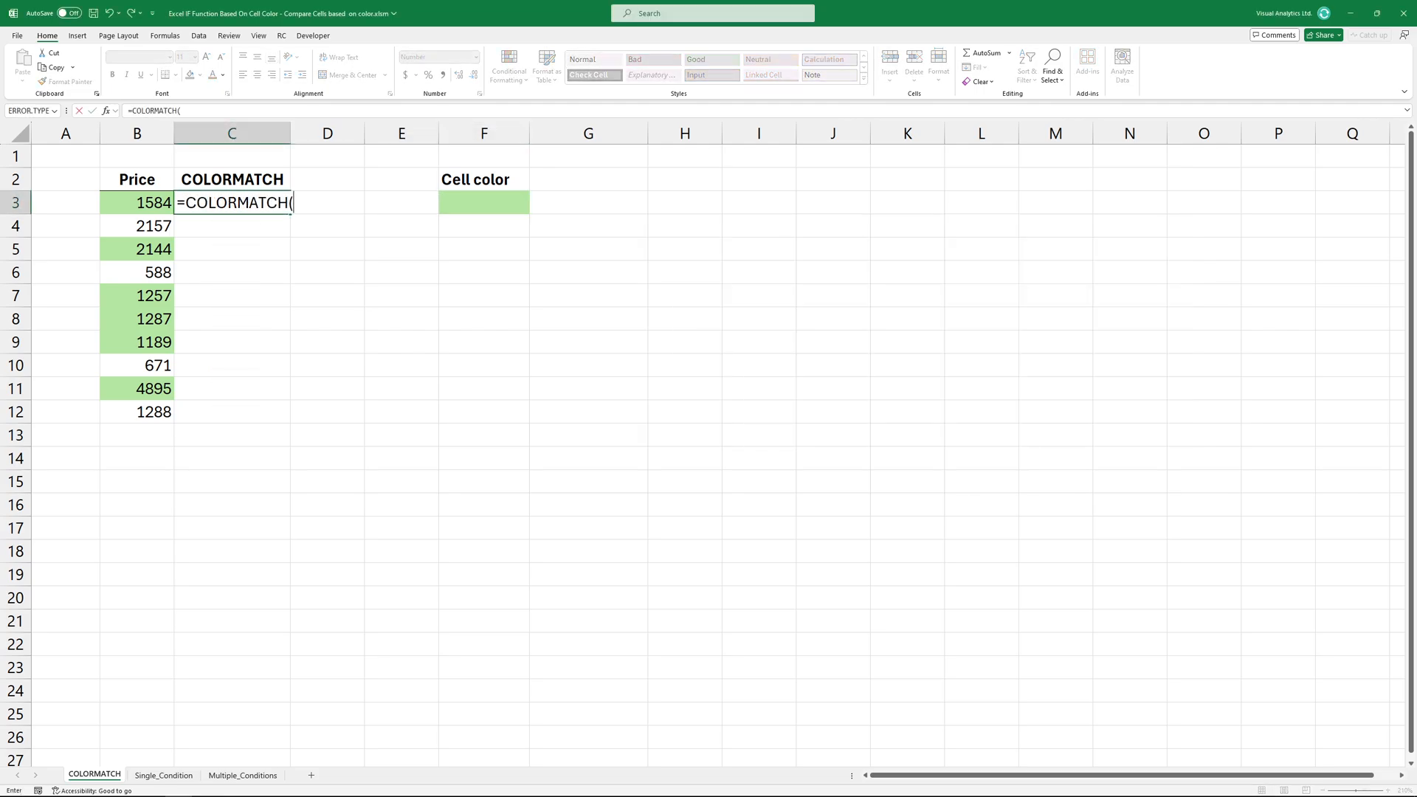
# Step: Enter =COLORMATCH($F$3,B3) in C3 to test B3 against green cell F3
pyautogui.click(483, 202)
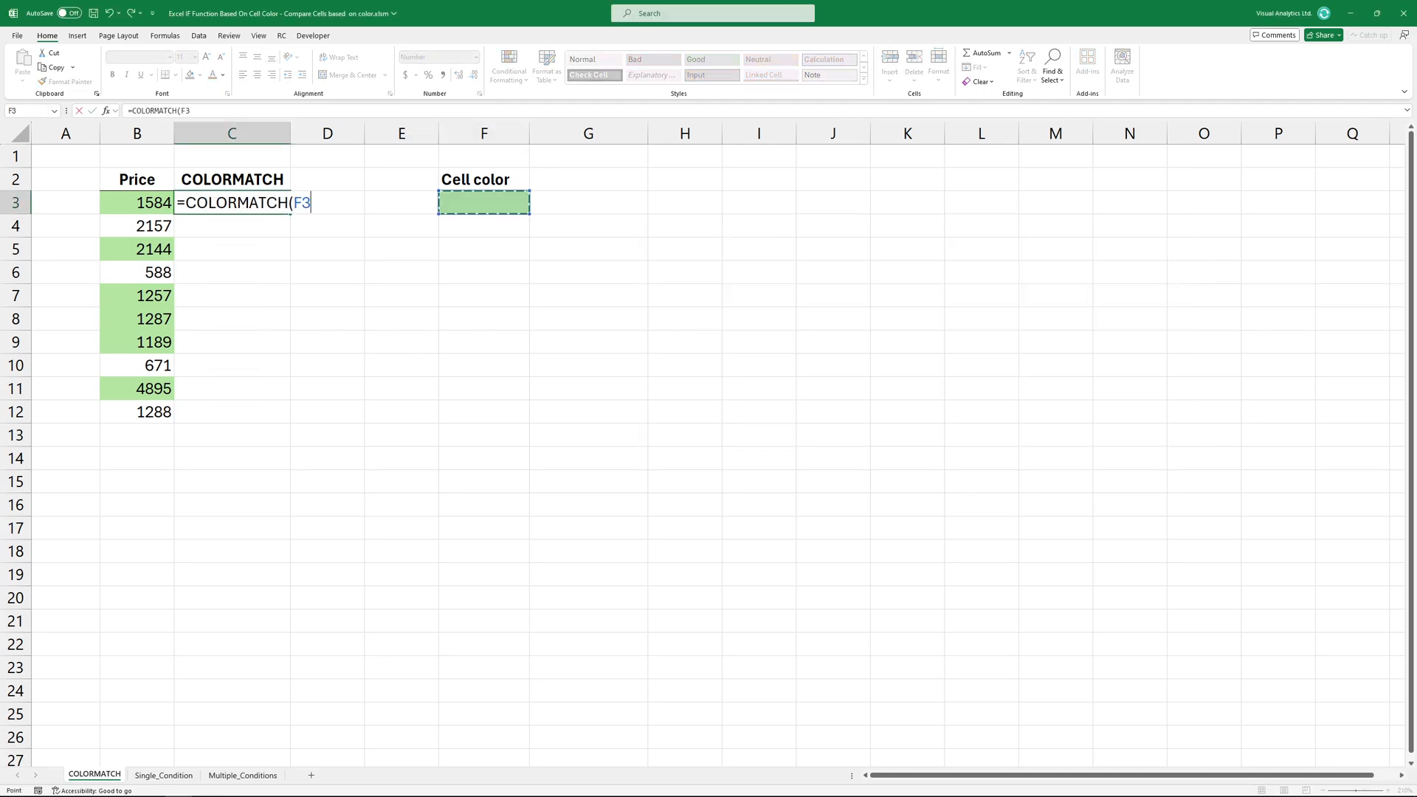
pyautogui.press('F4')
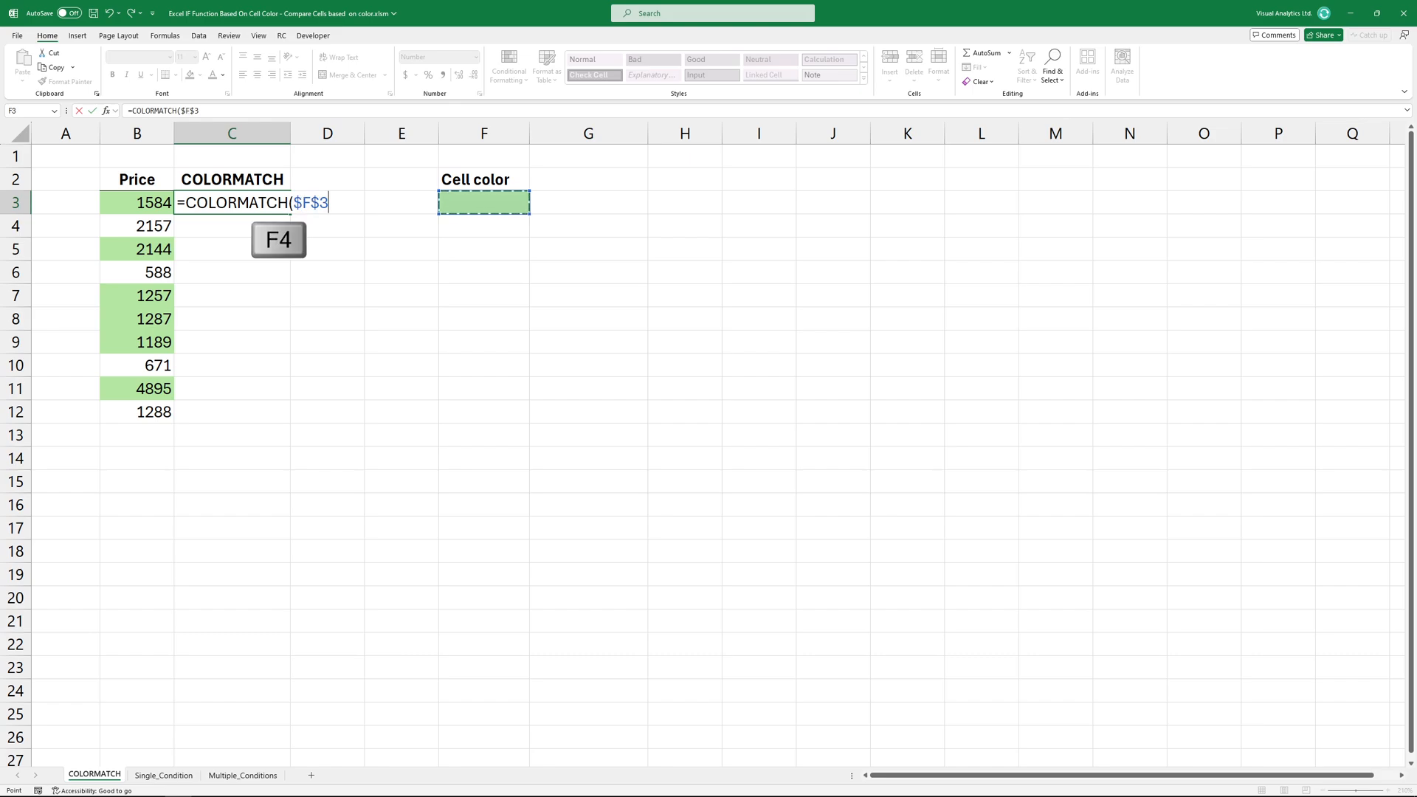
pyautogui.click(137, 202)
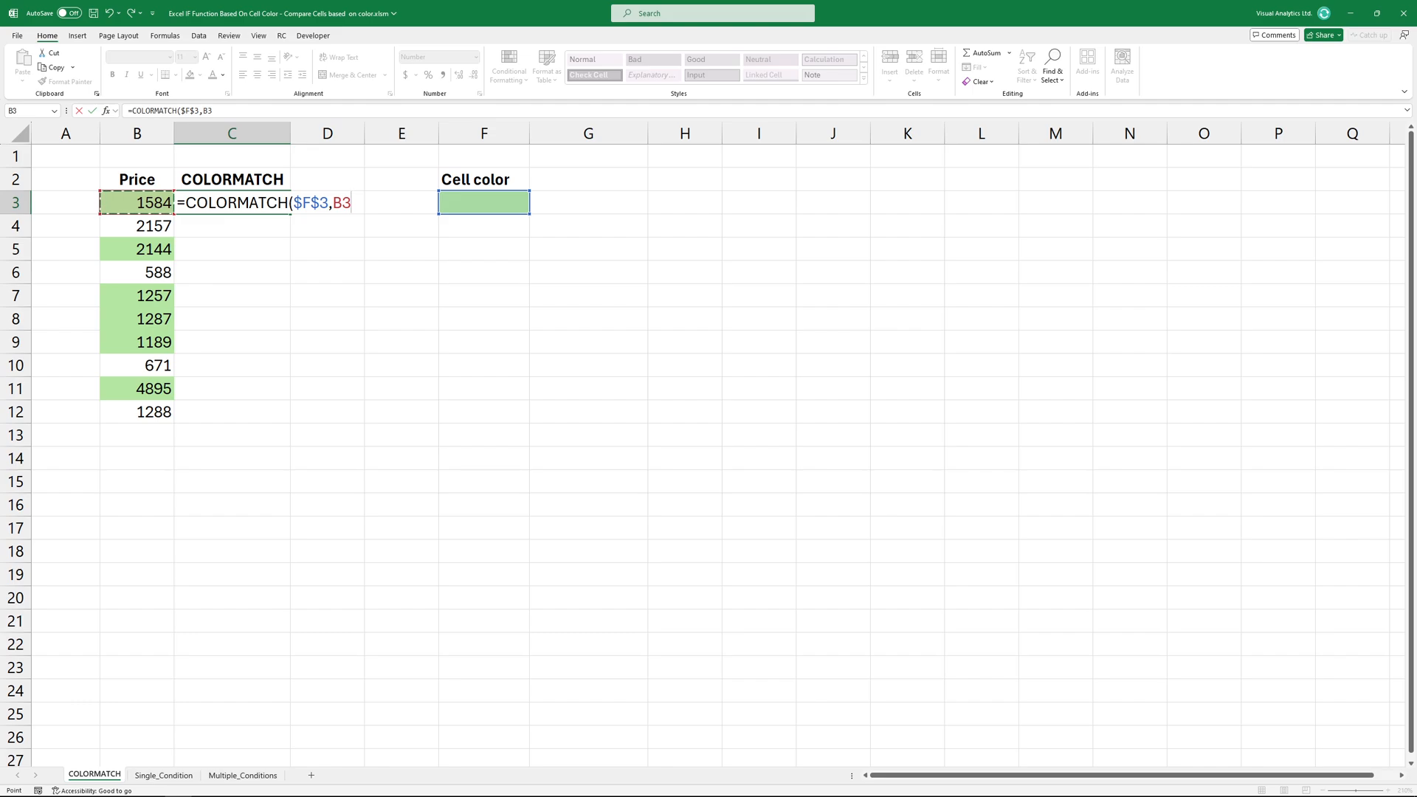
pyautogui.write(')')
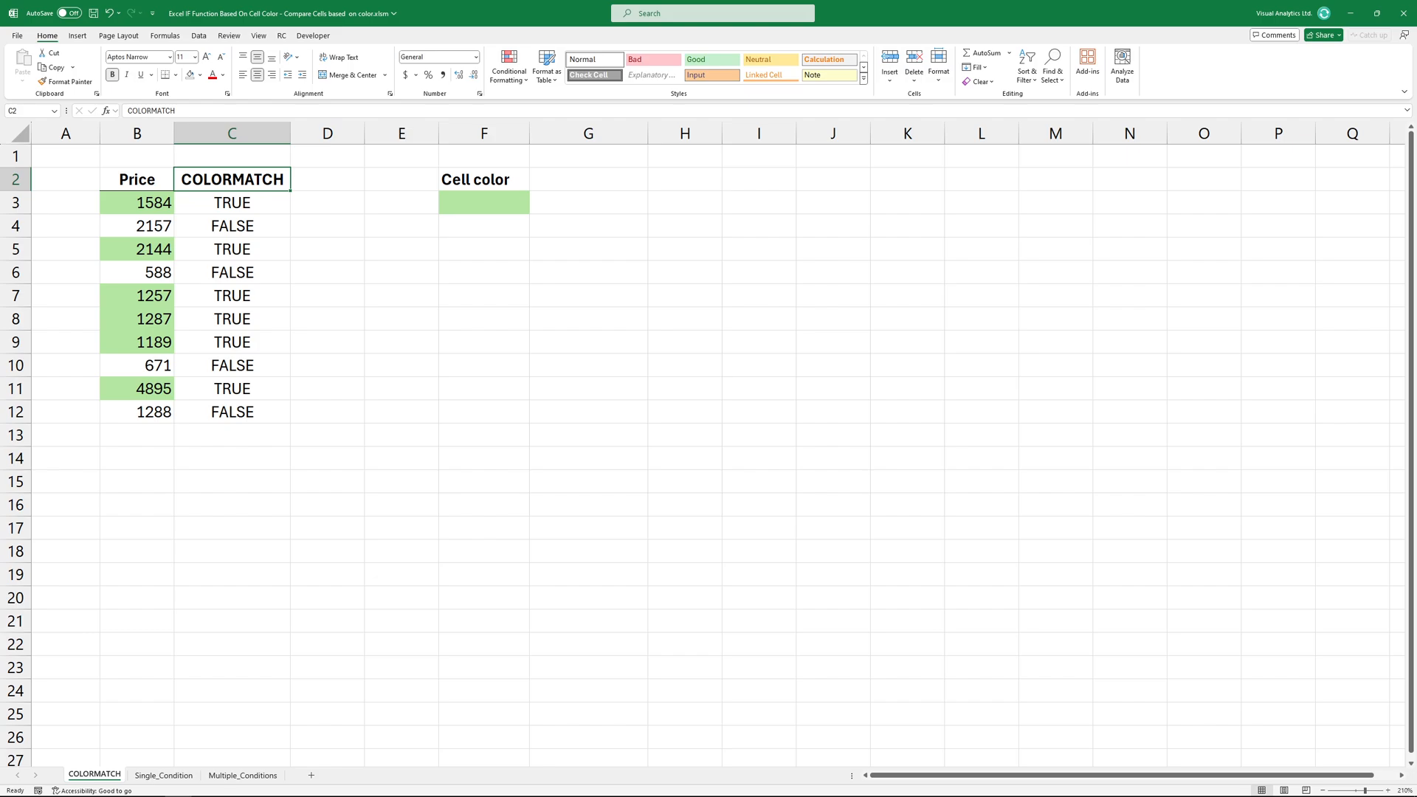
# Step: On the Single_Condition sheet, begin typing =IF(COL into the first Result cell
pyautogui.click(164, 774)
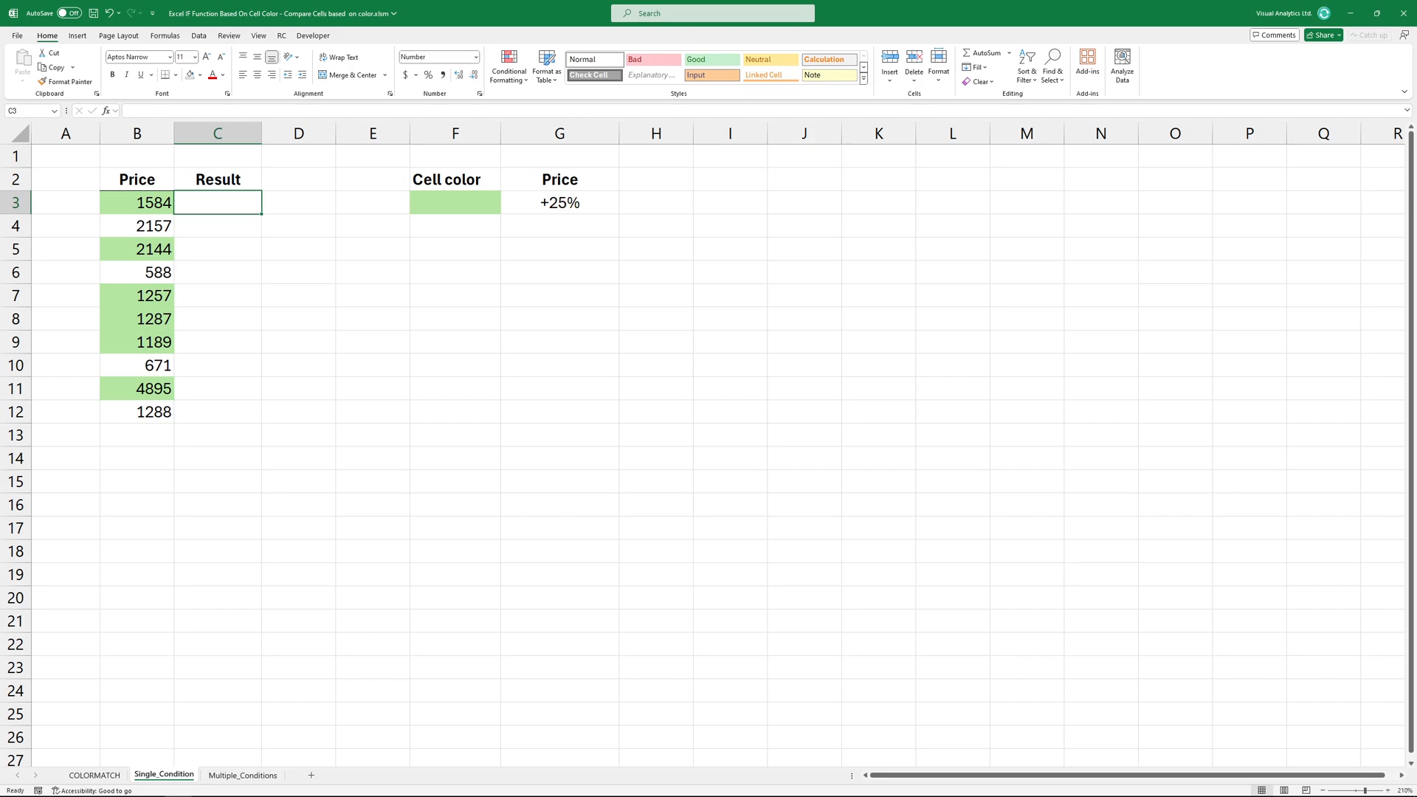
pyautogui.write('=IF(COL')
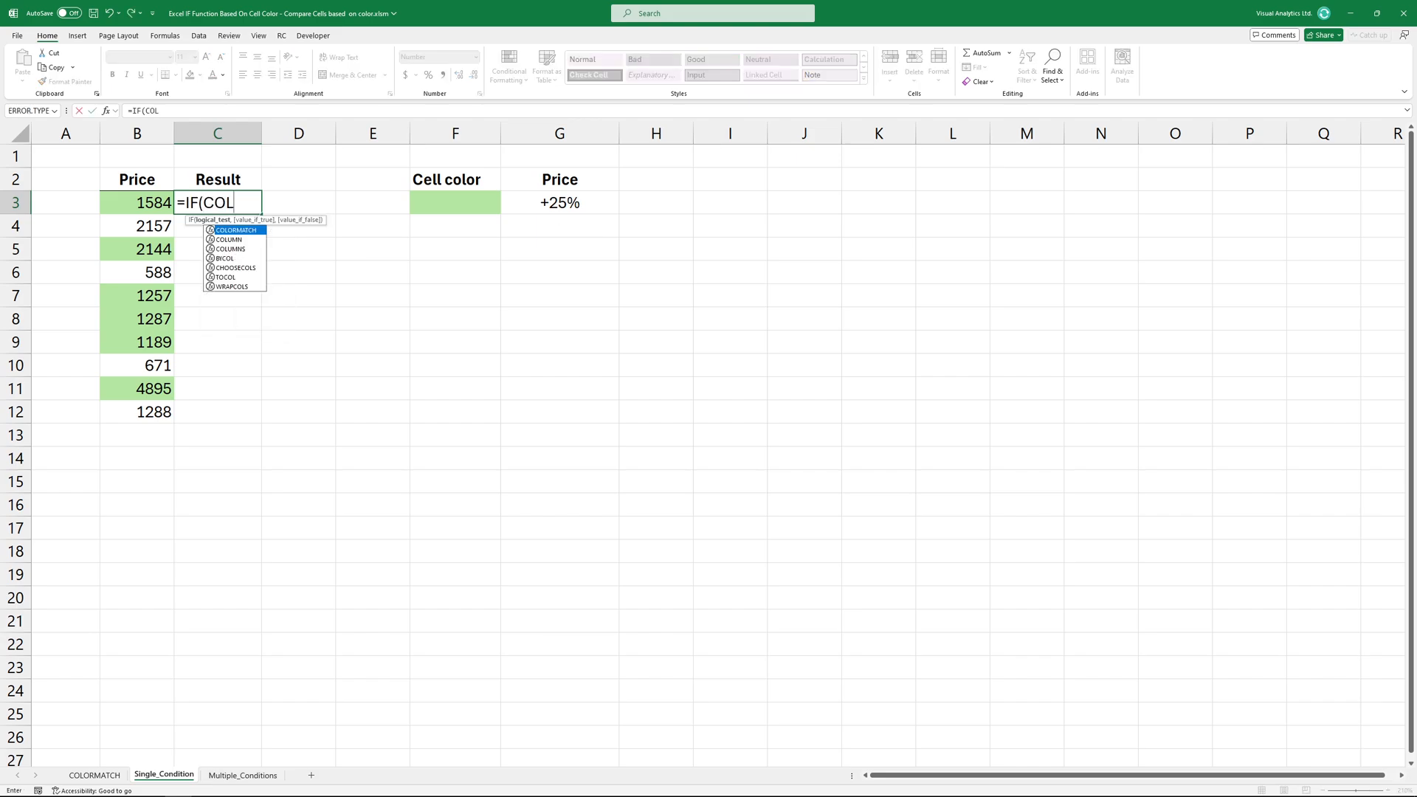
# Step: Make the IF test COLORMATCH($F$3,B3) and start the next argument
pyautogui.write('ORMATCH(')
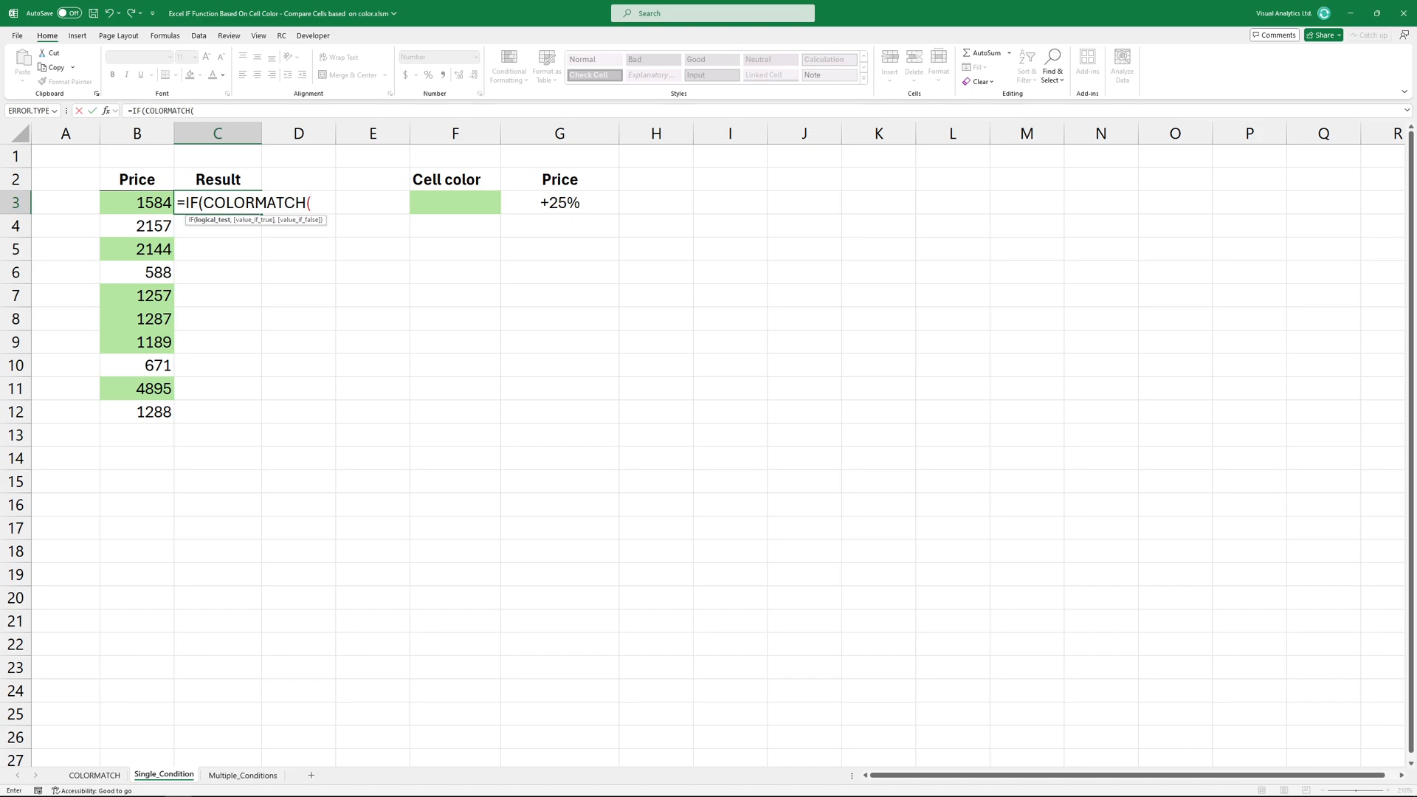
pyautogui.click(455, 202)
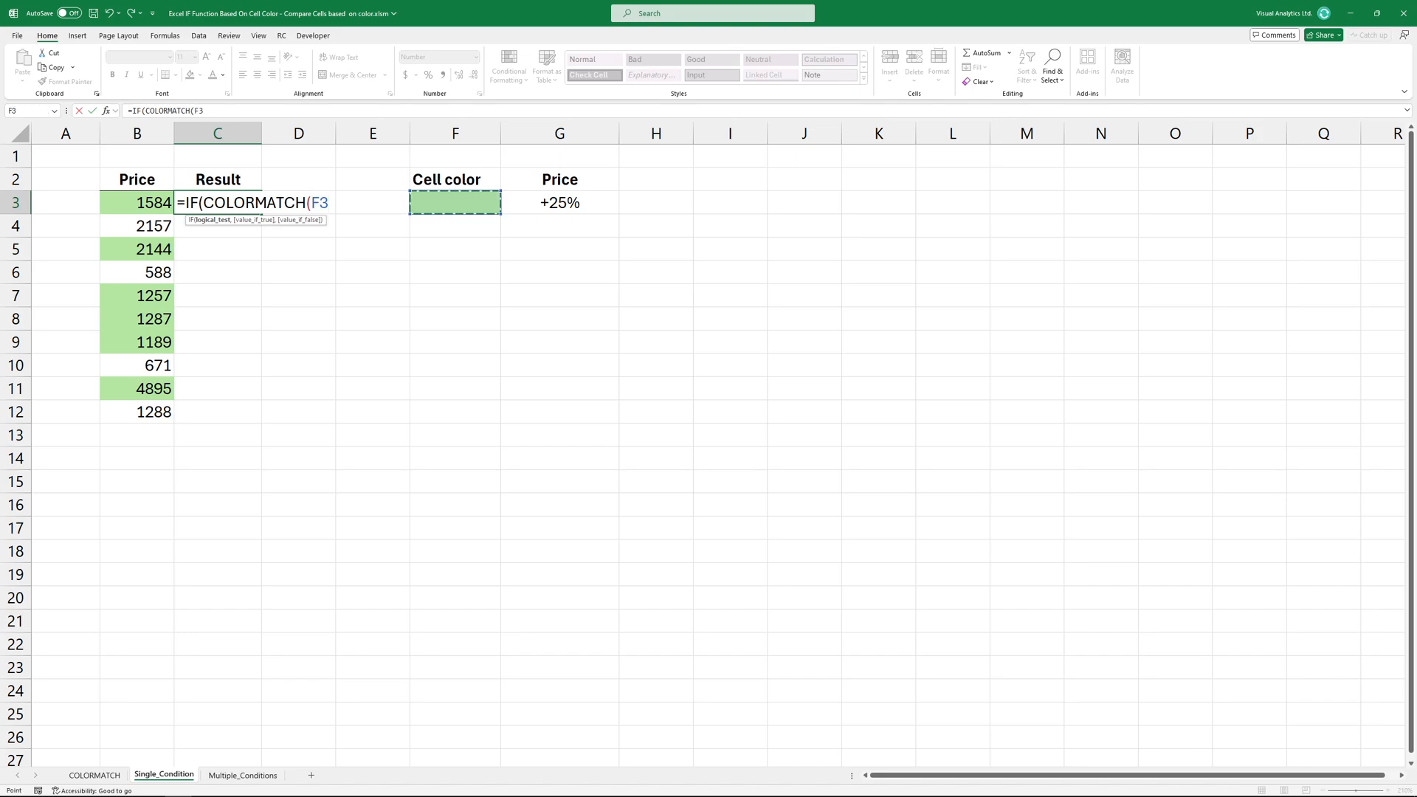
pyautogui.press('f4')
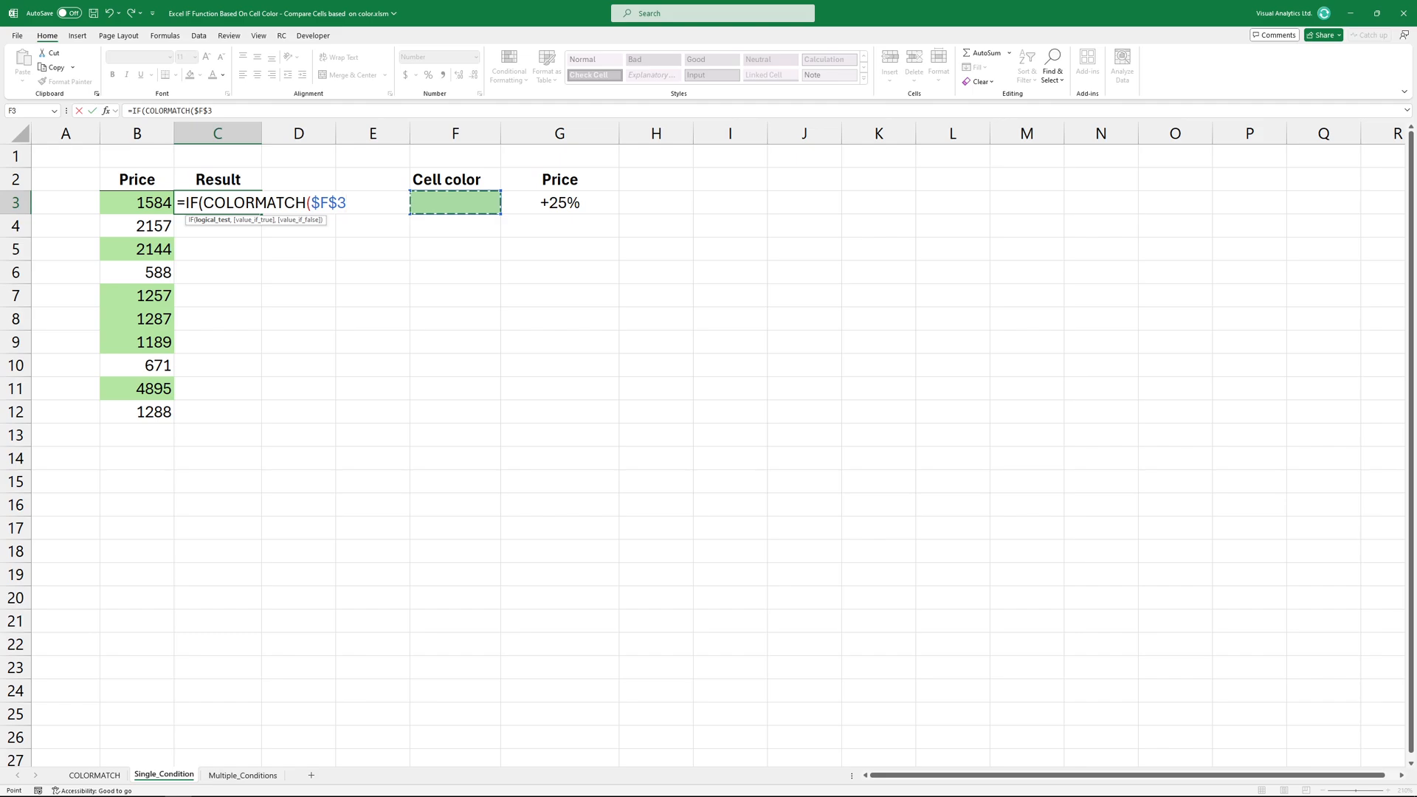
pyautogui.write(',B3)')
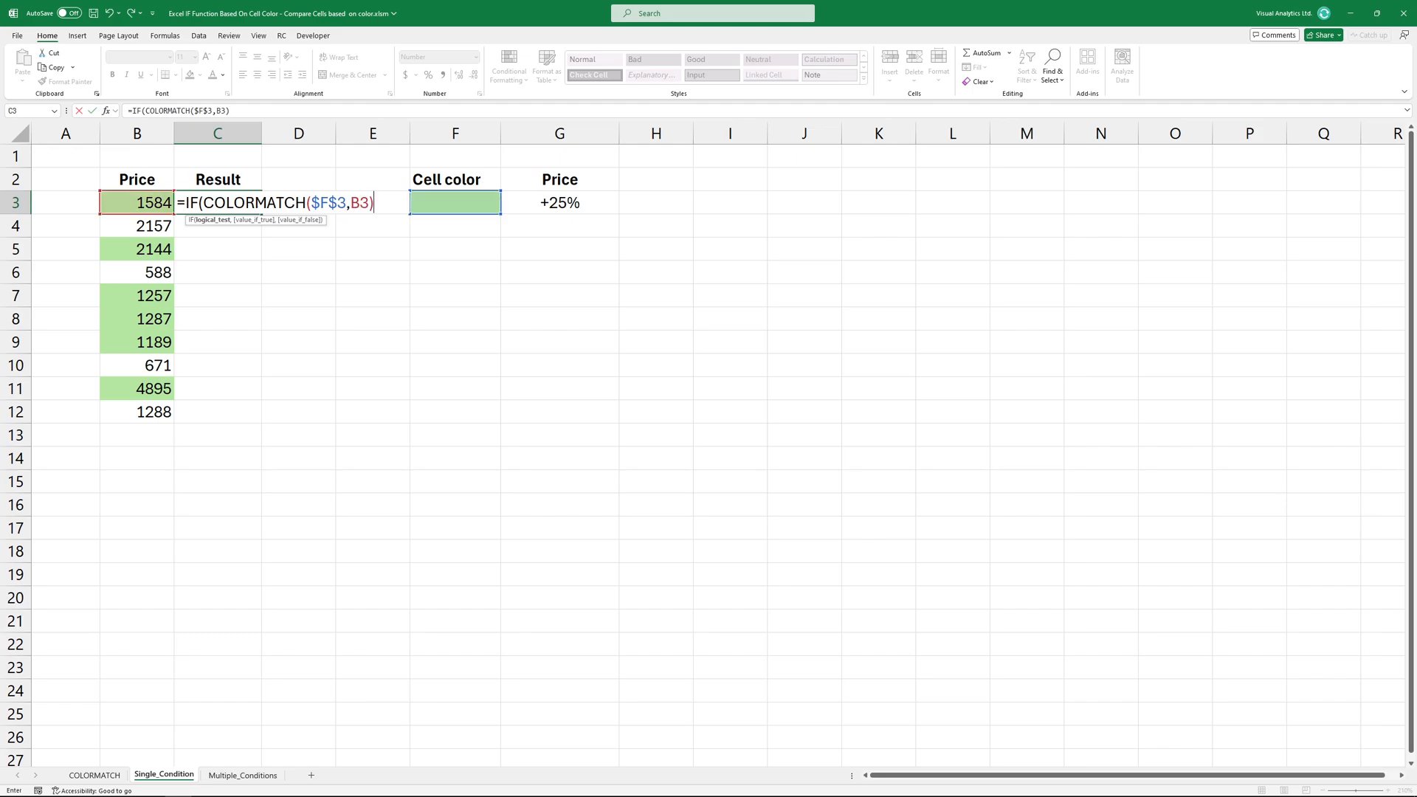
pyautogui.write(',')
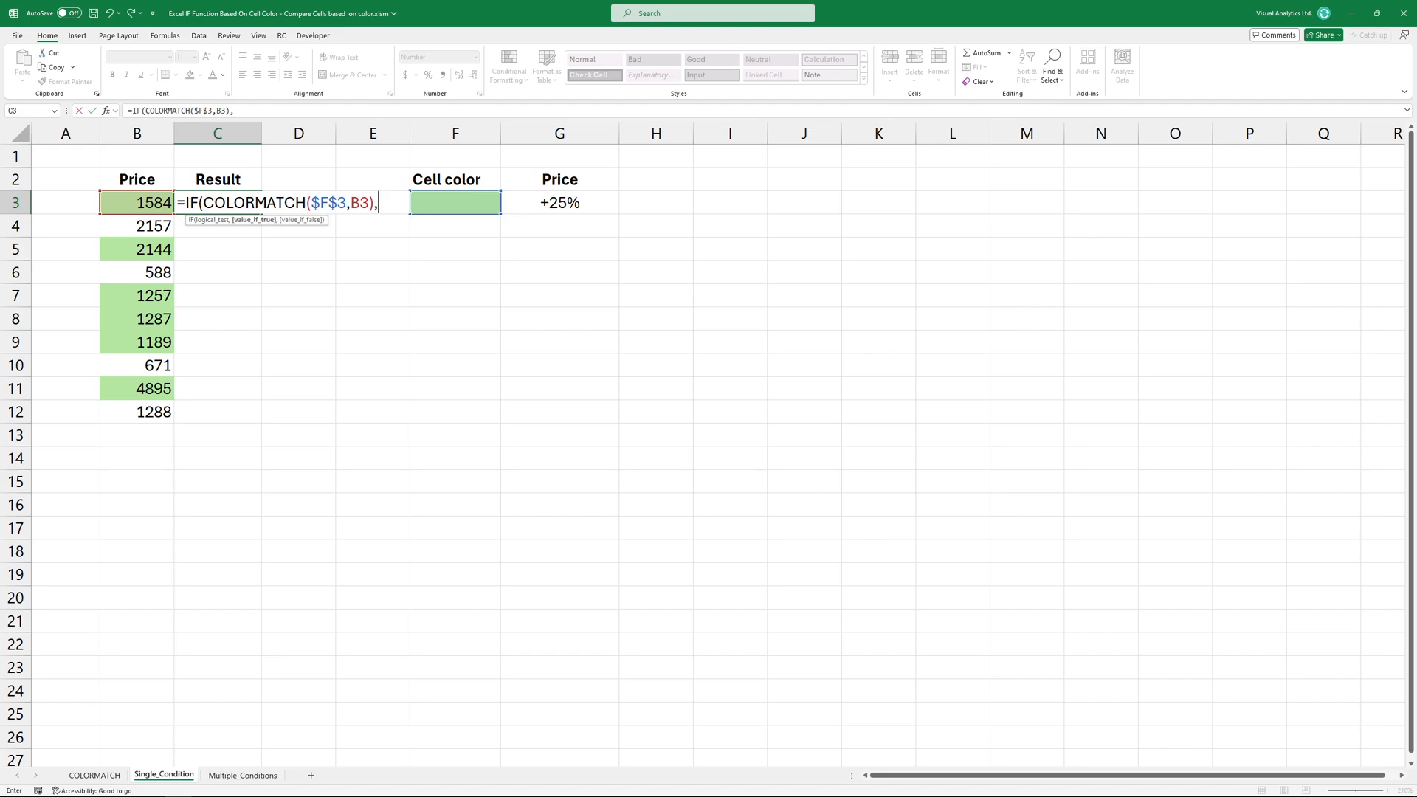
# Step: Finish the IF so green prices become B3*1.25, then go to Multiple_Conditions
pyautogui.write('B3*1.25,B3)')
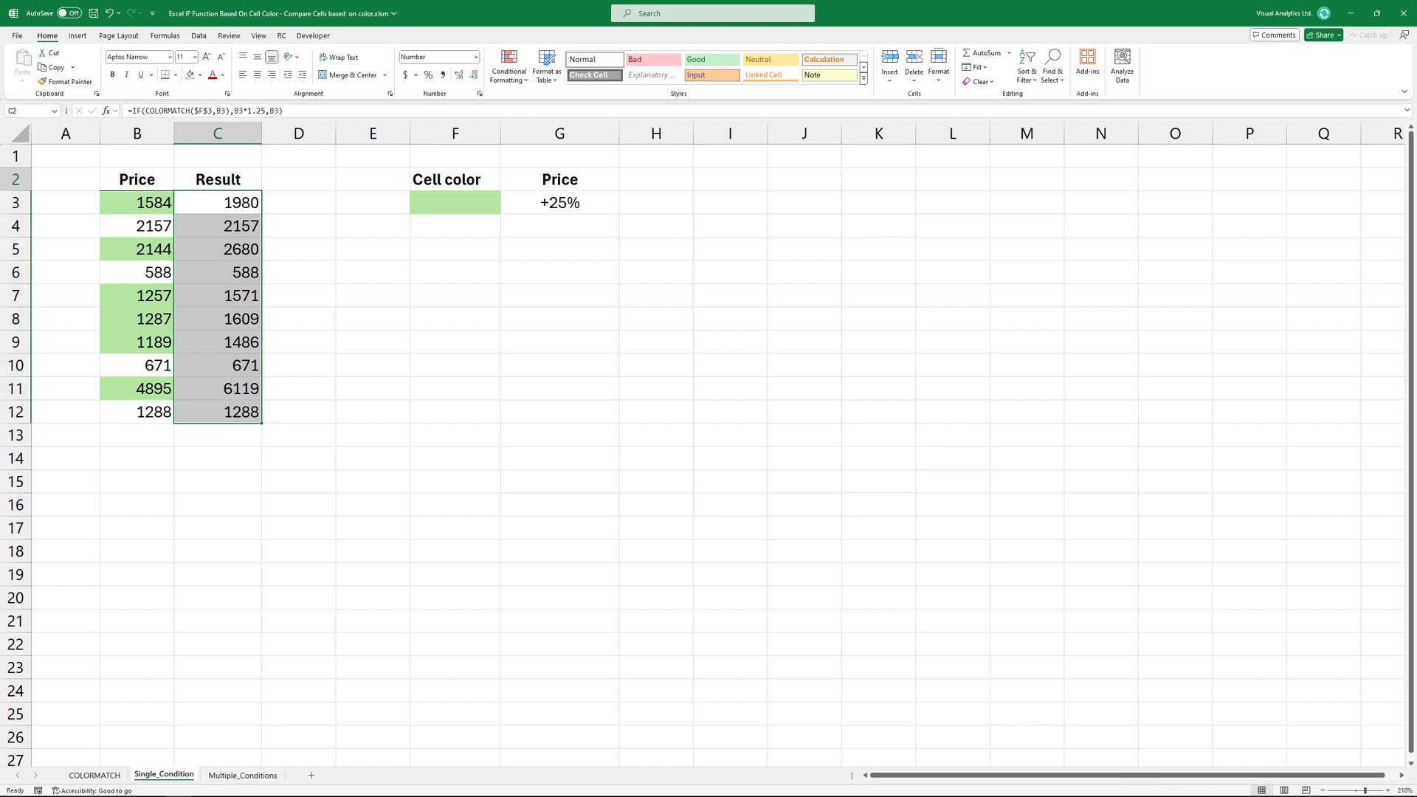
pyautogui.click(242, 775)
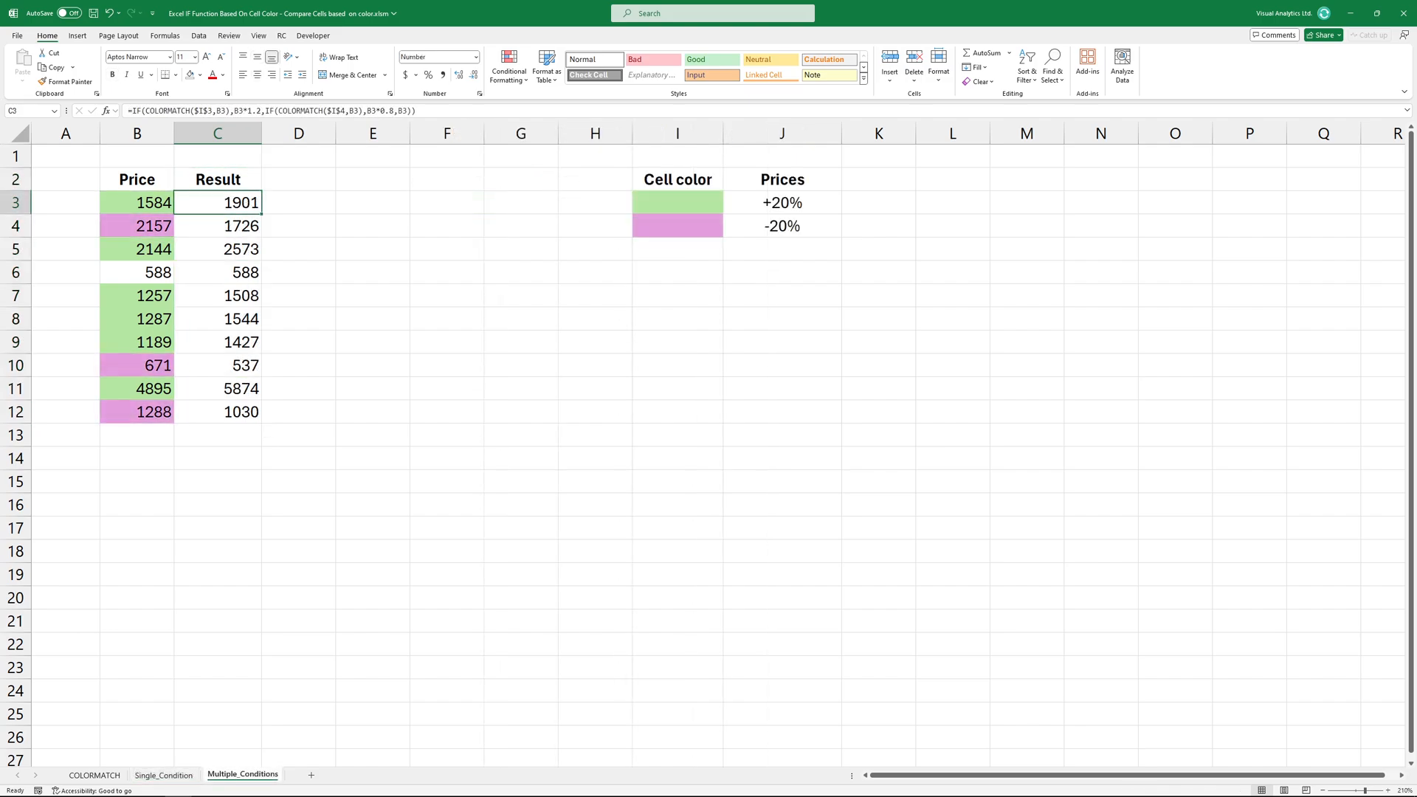